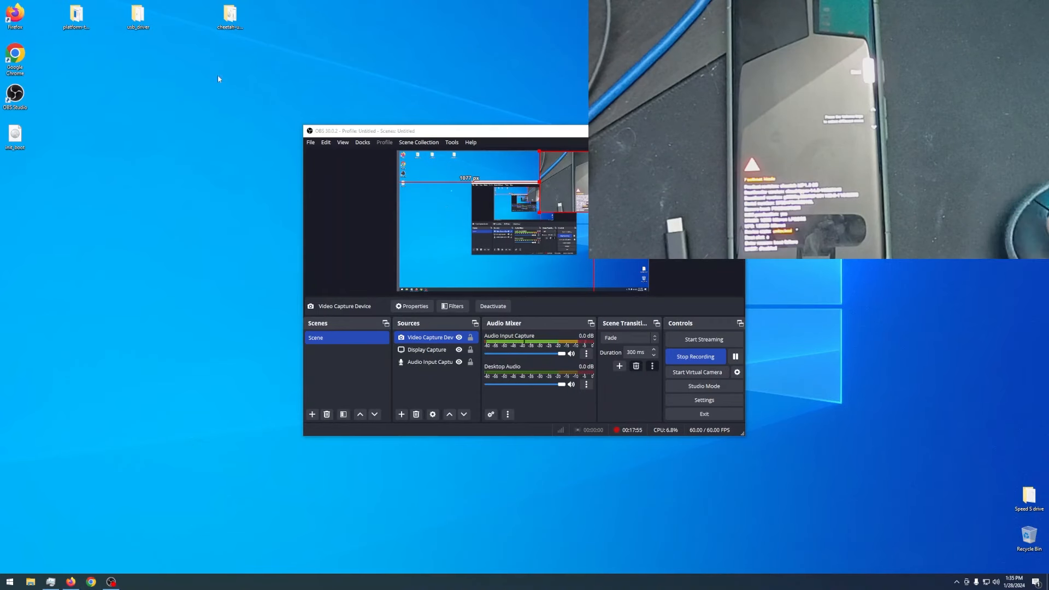
Step: Navigate Chrome to the Android Flash Tool site at flash.android.com
type("fast")
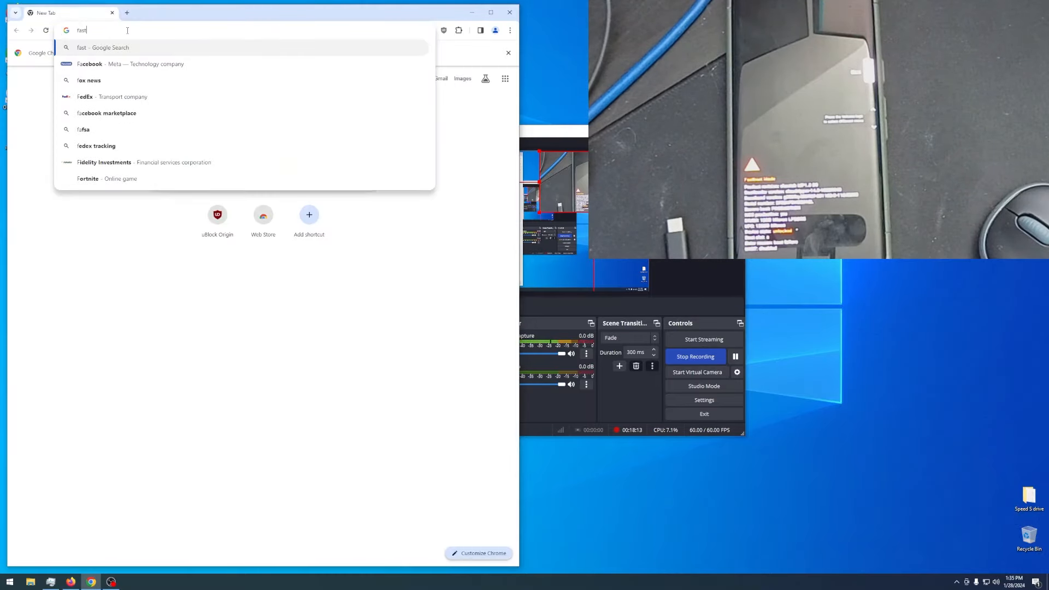
type("android.flash.")
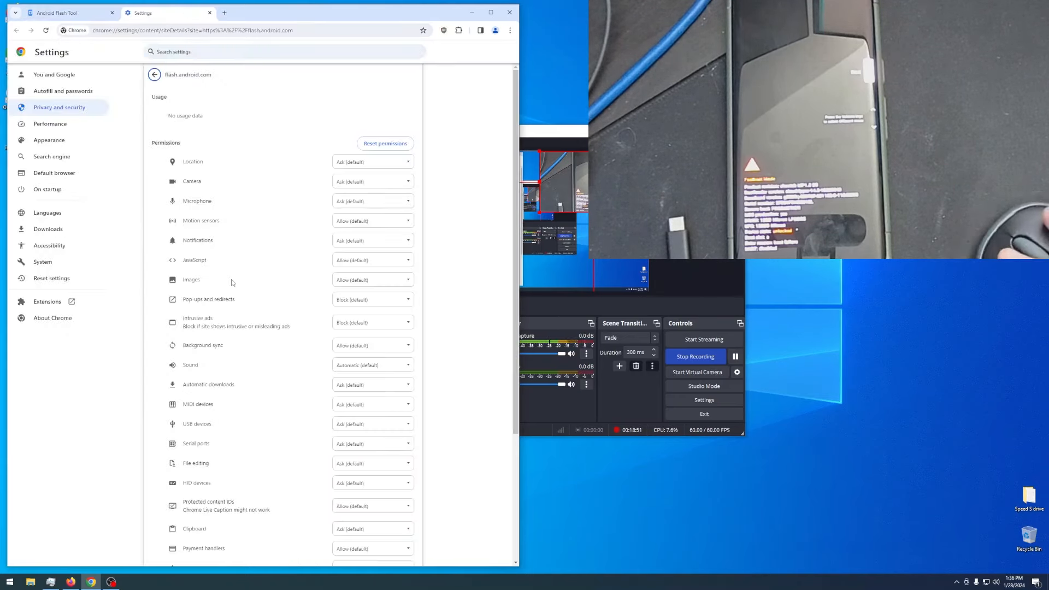
Step: Change the required permission for flash.android.com in Chrome site settings
left_click(371, 300)
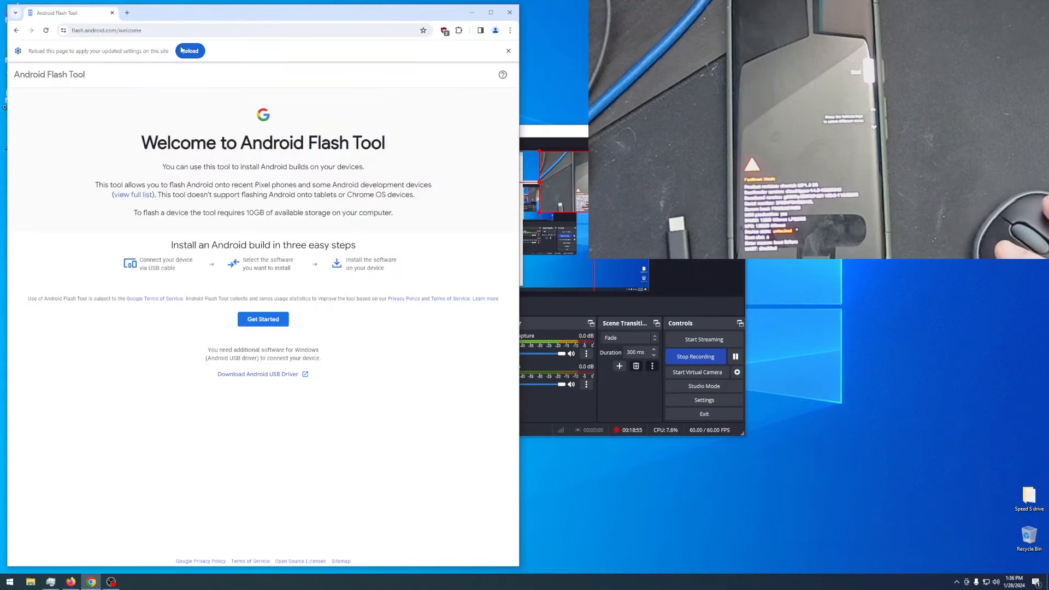
Step: Start device setup with the USB driver already installed and grant ADB key access
left_click(262, 319)
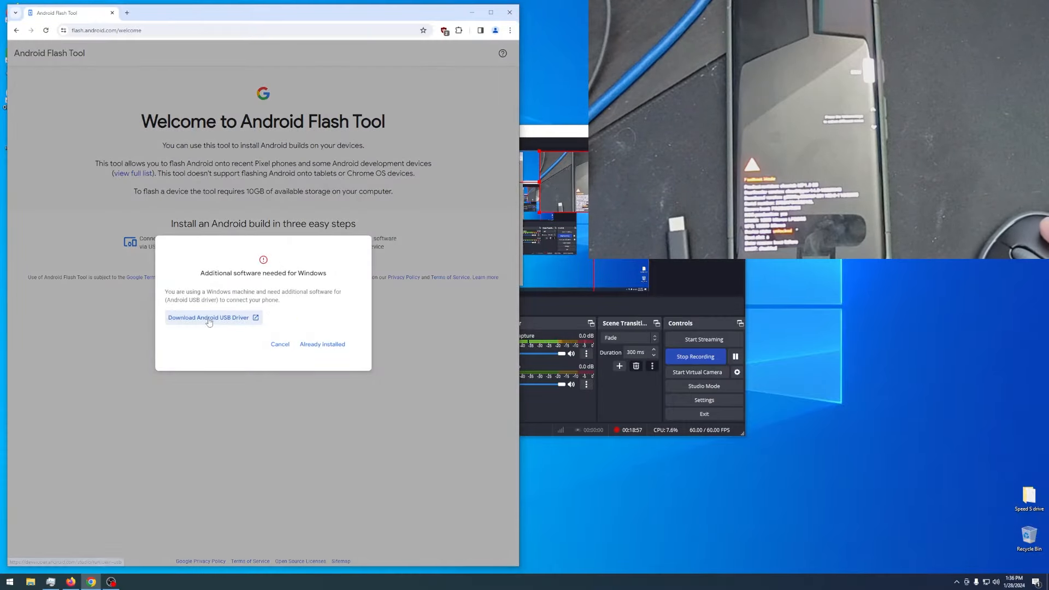
mouse_move(360, 359)
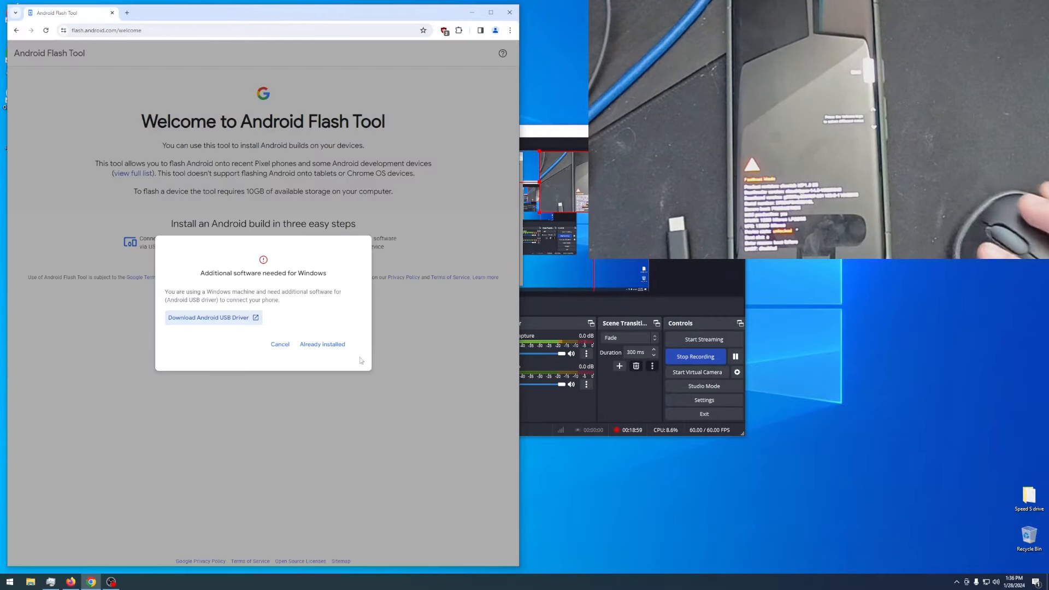
left_click(321, 345)
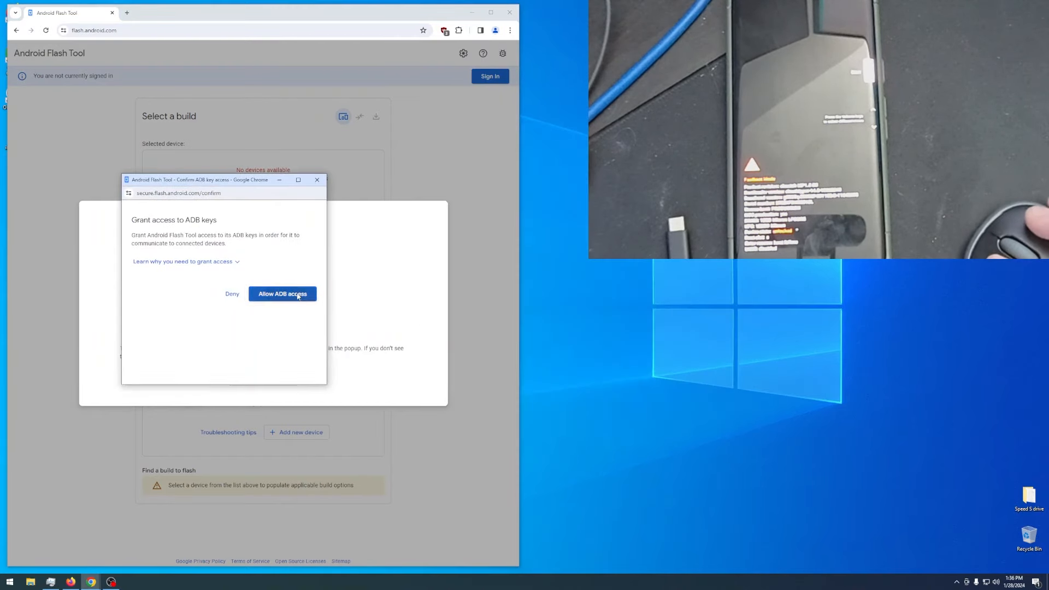
left_click(282, 294)
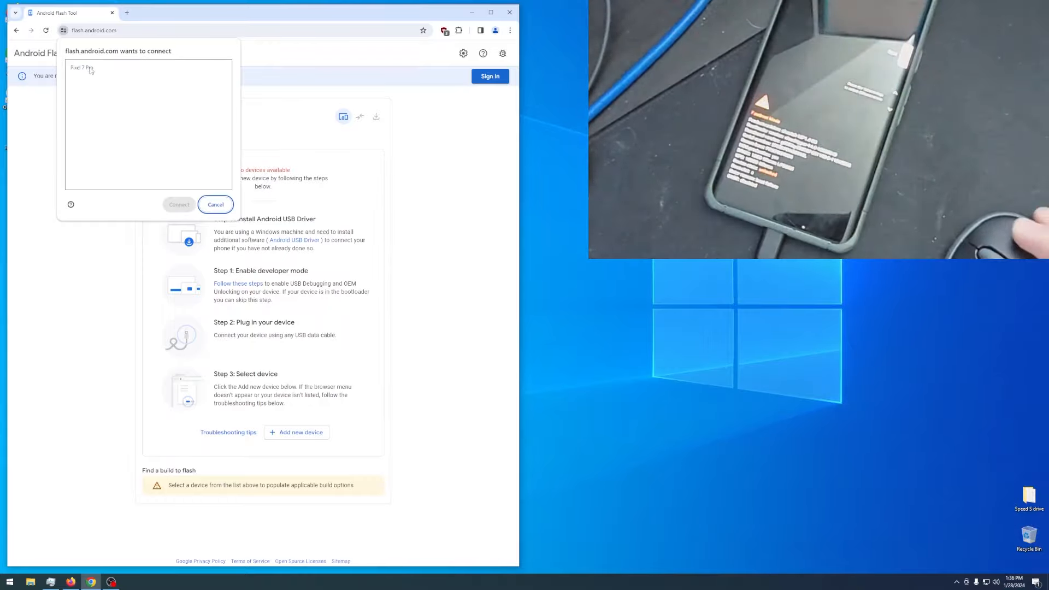
Step: Connect the Pixel 7 Pro and choose the Back to Public build UQ1A.240105.004
left_click(178, 205)
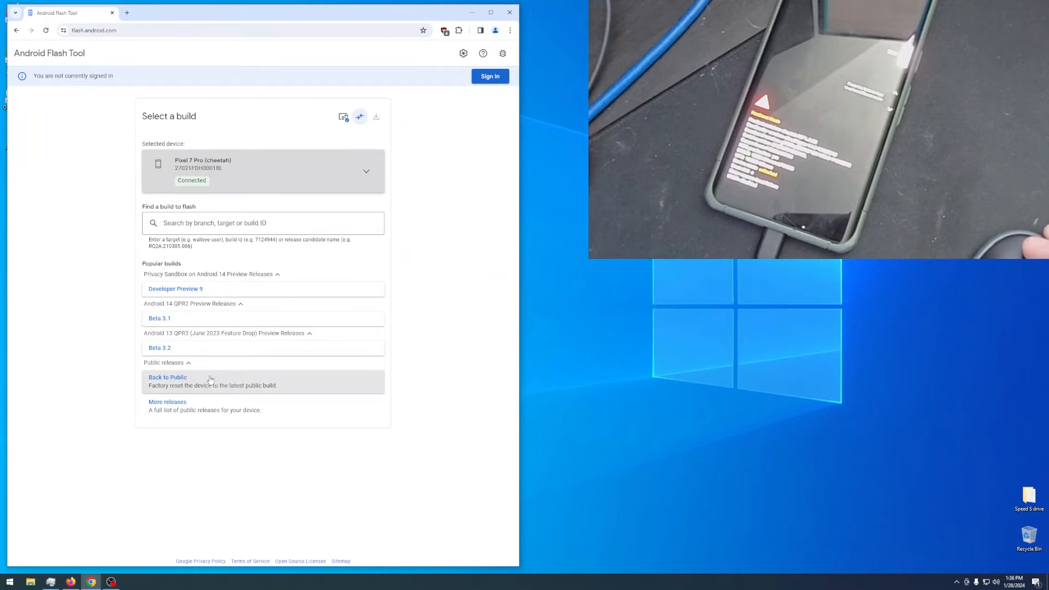
left_click(167, 377)
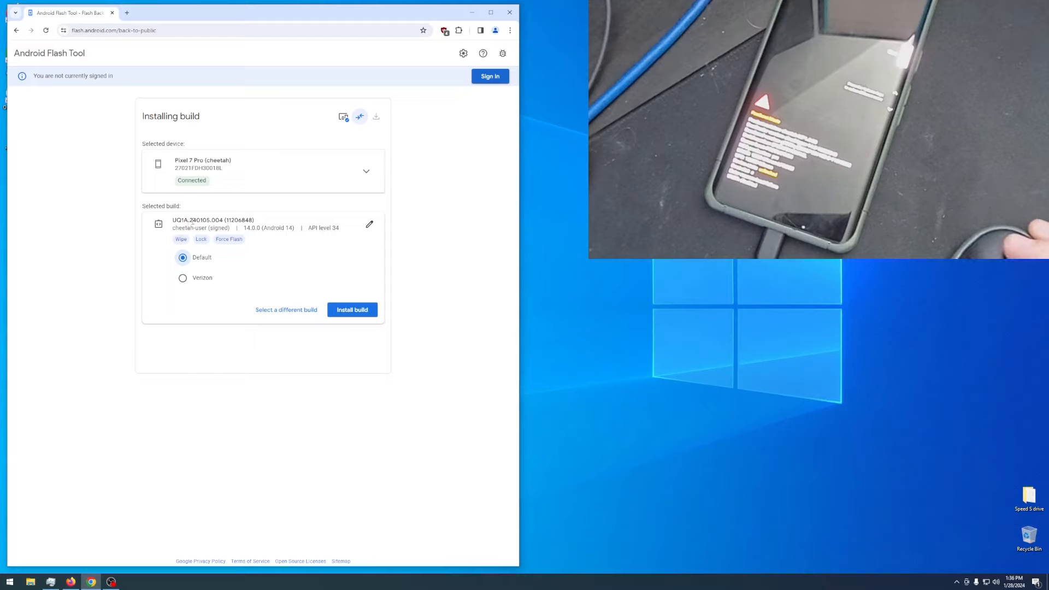
double_click(193, 220)
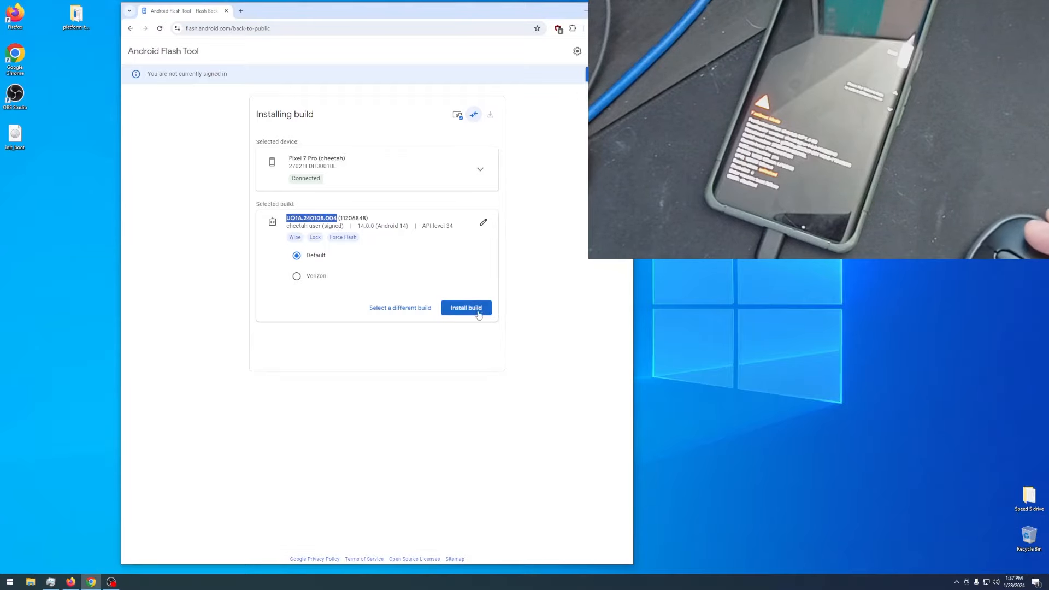
Step: Install the selected build and accept the software license to begin the download
left_click(466, 309)
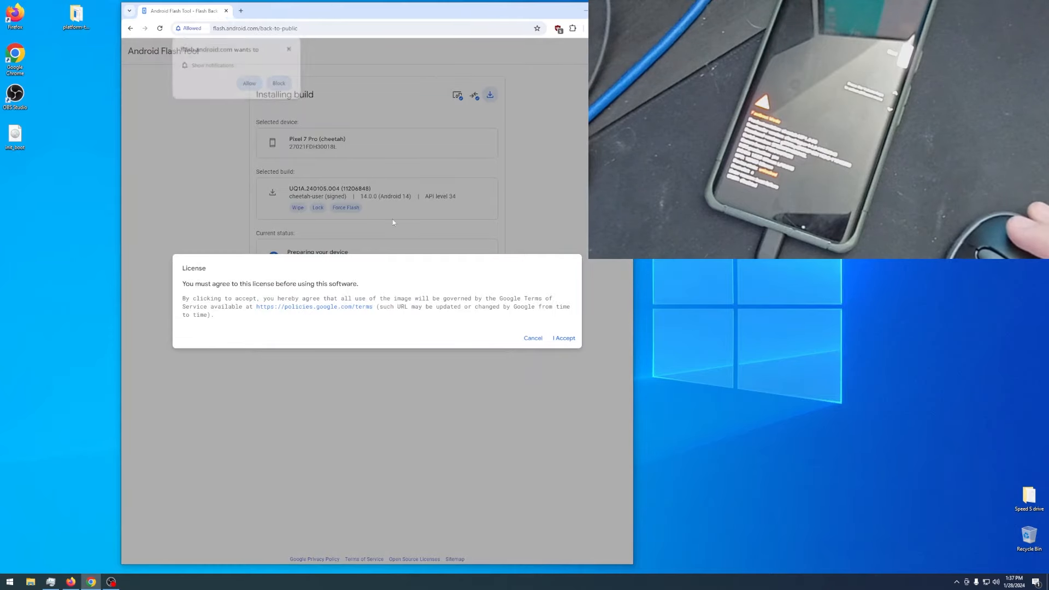
left_click(564, 338)
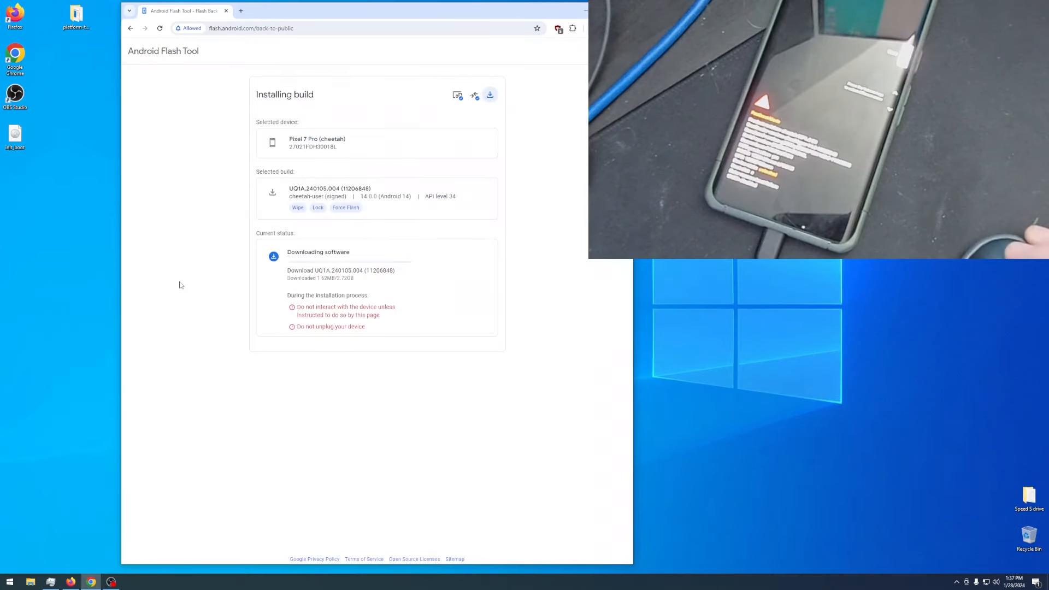